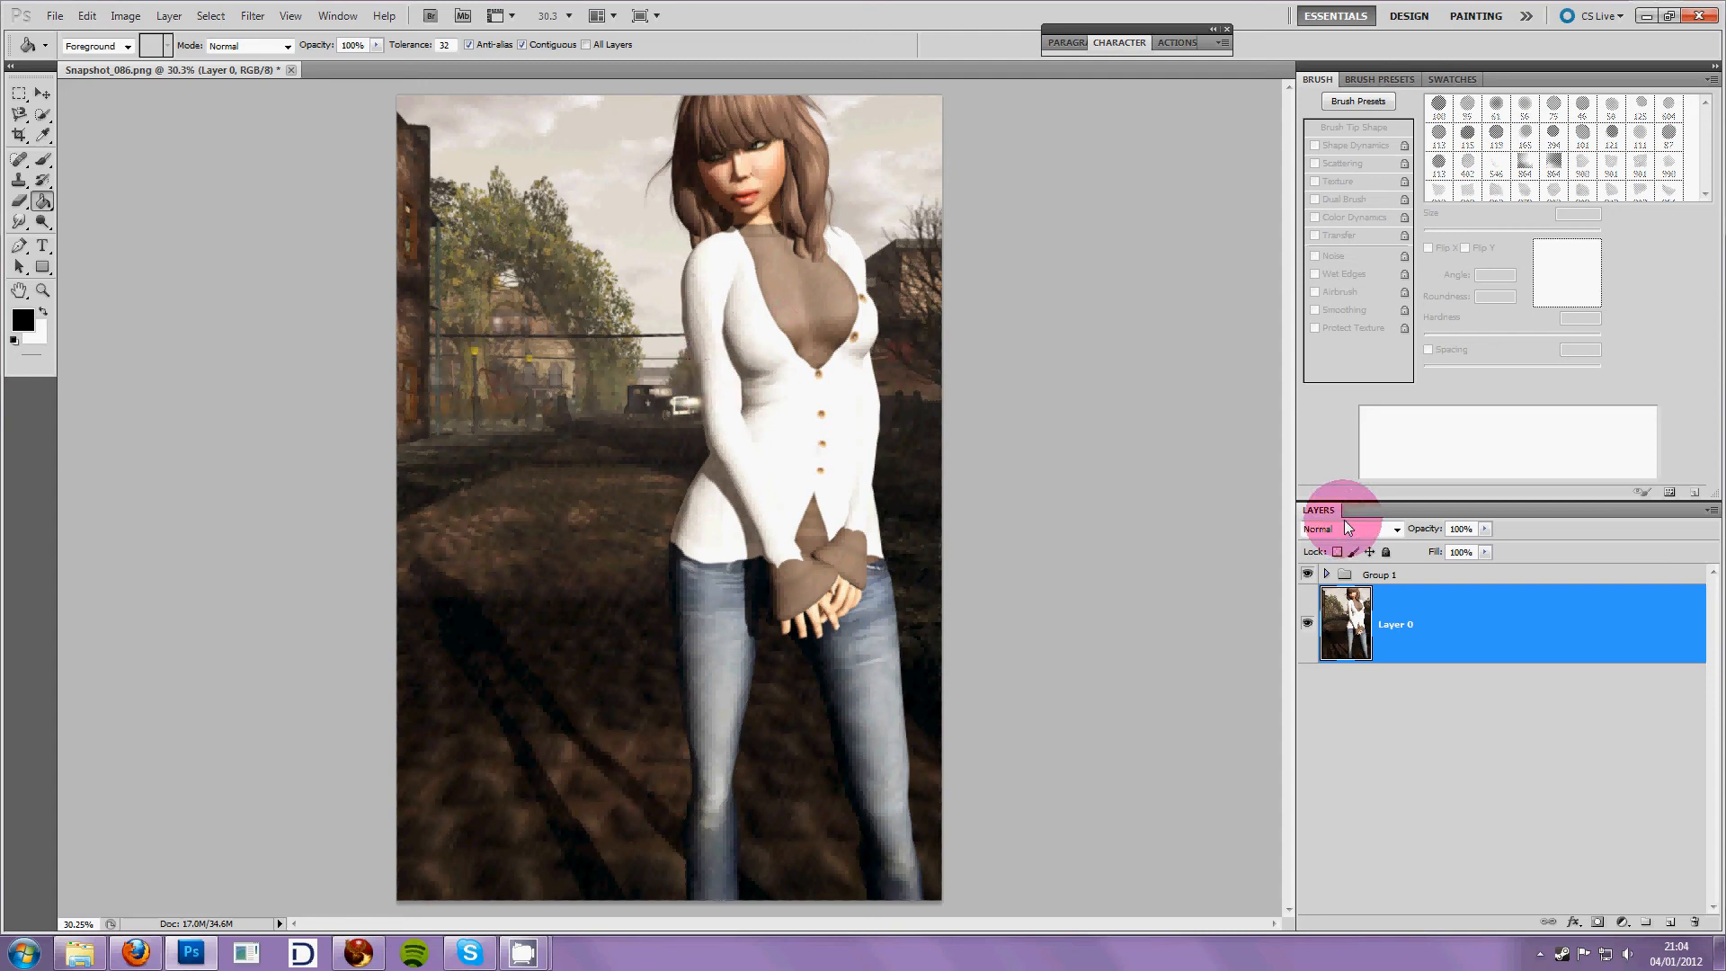
pyautogui.moveTo(1262, 589)
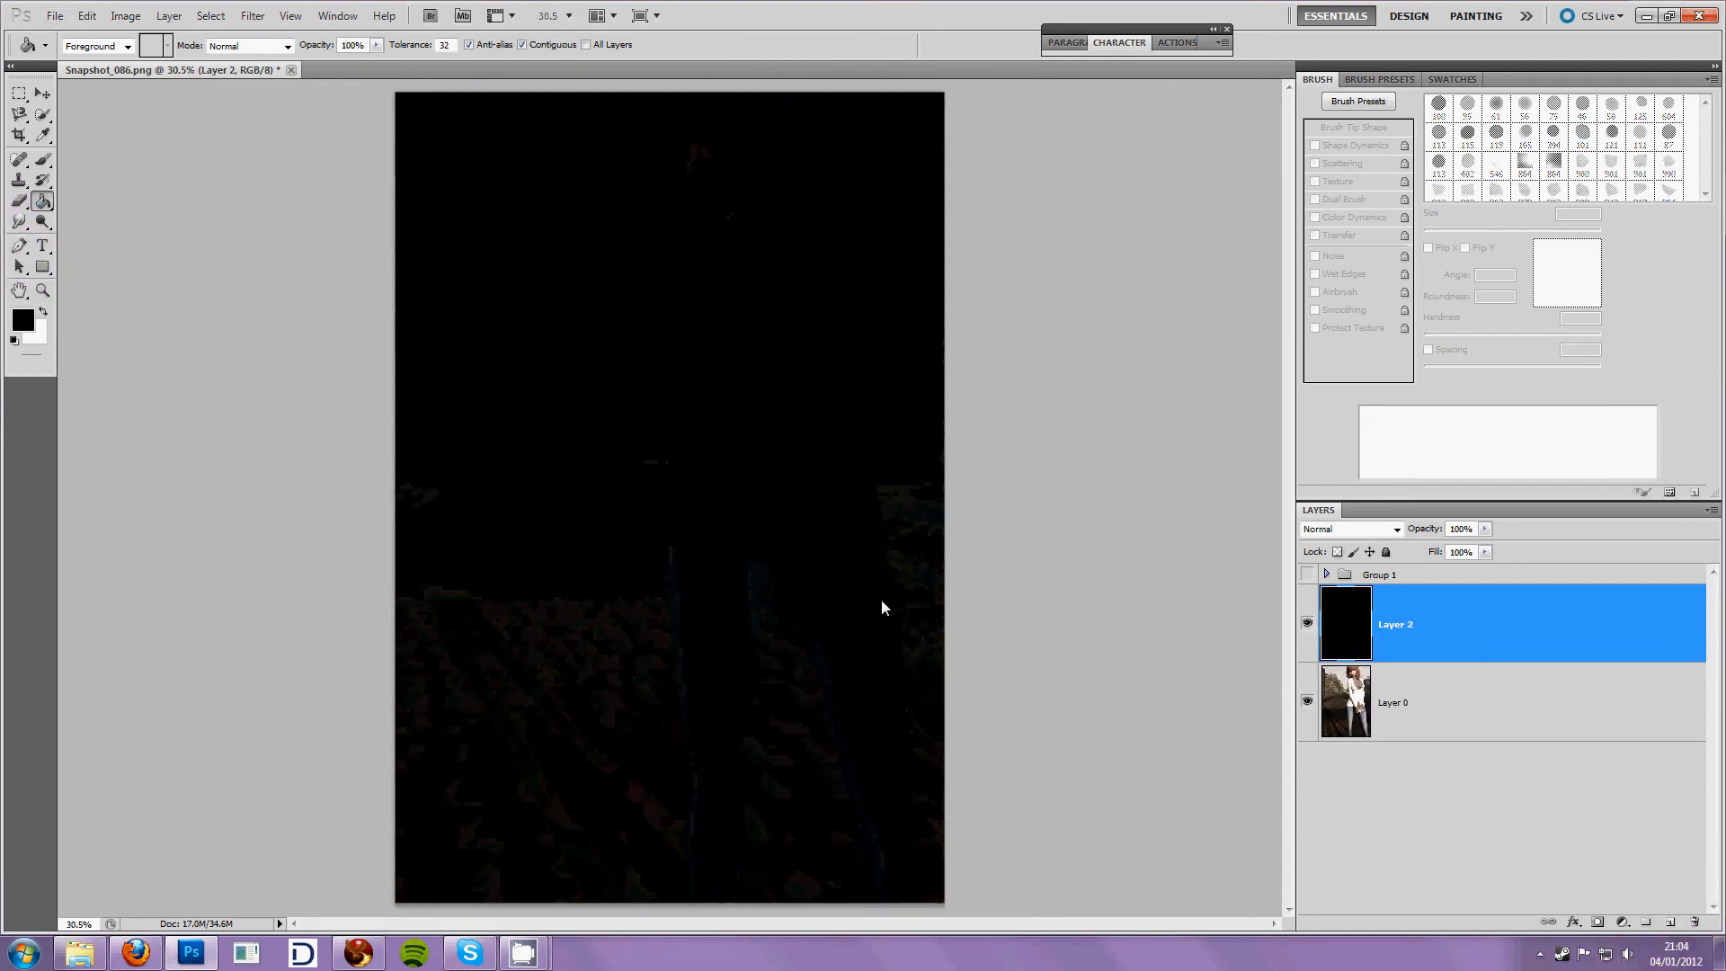
# Add dense Gaussian monochromatic noise to the black layer via Filter > Noise > Add Noise.
pyautogui.click(252, 16)
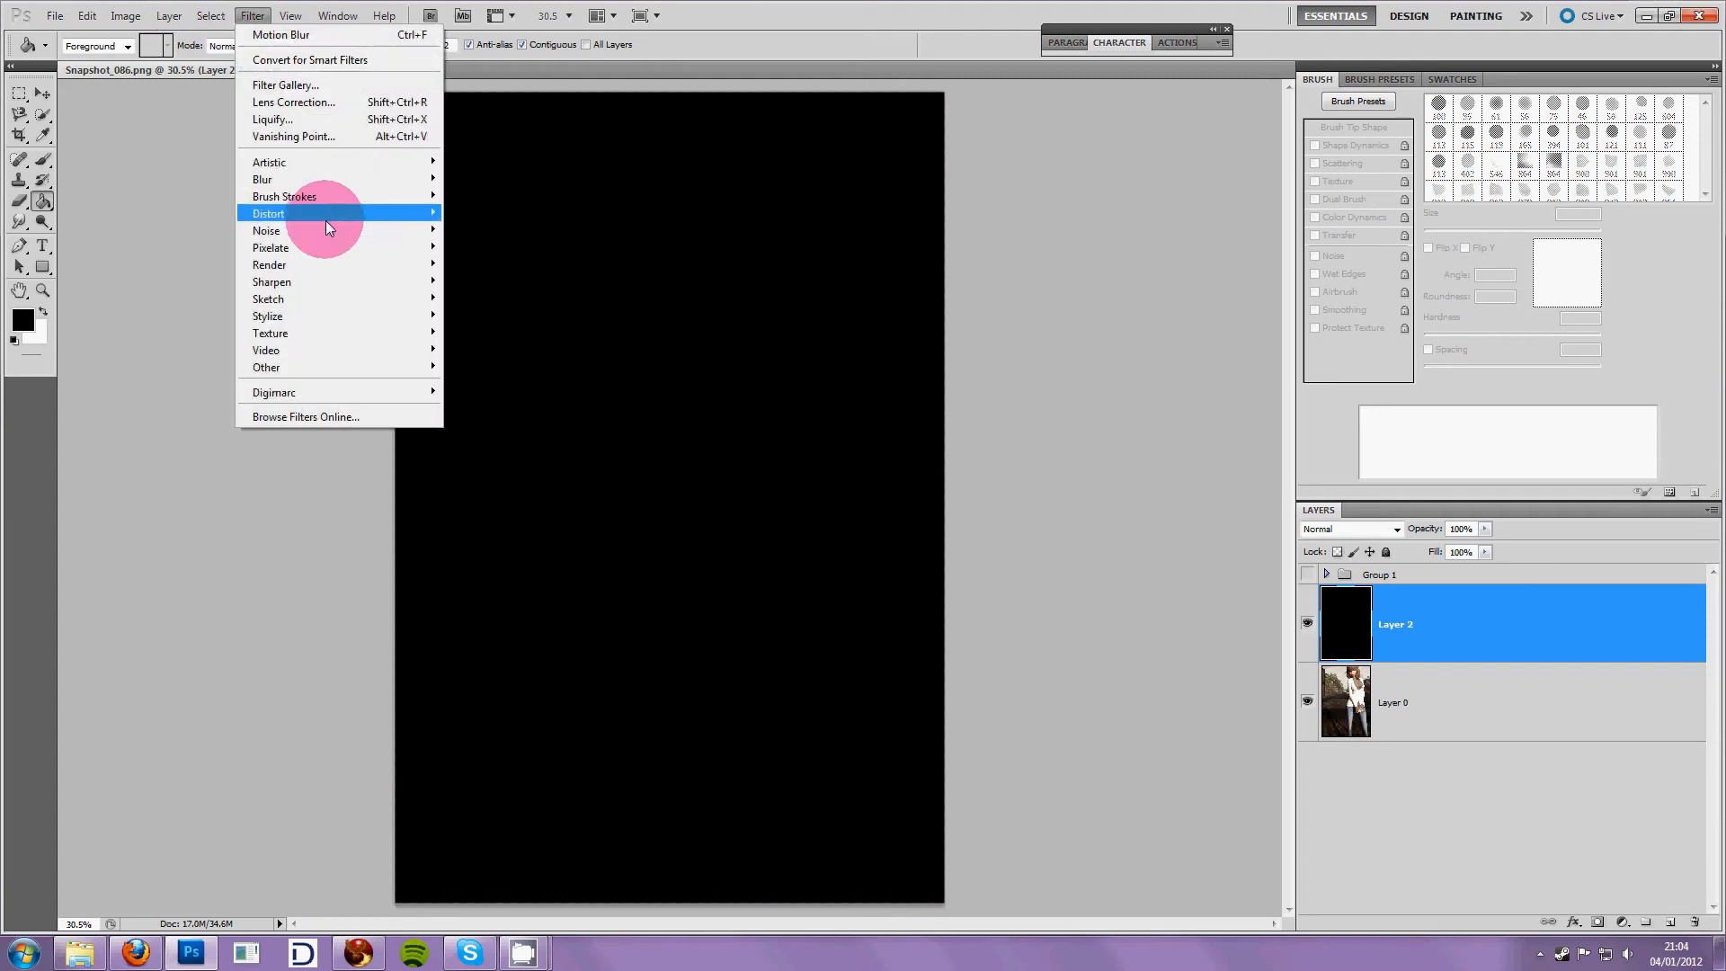
pyautogui.moveTo(266, 231)
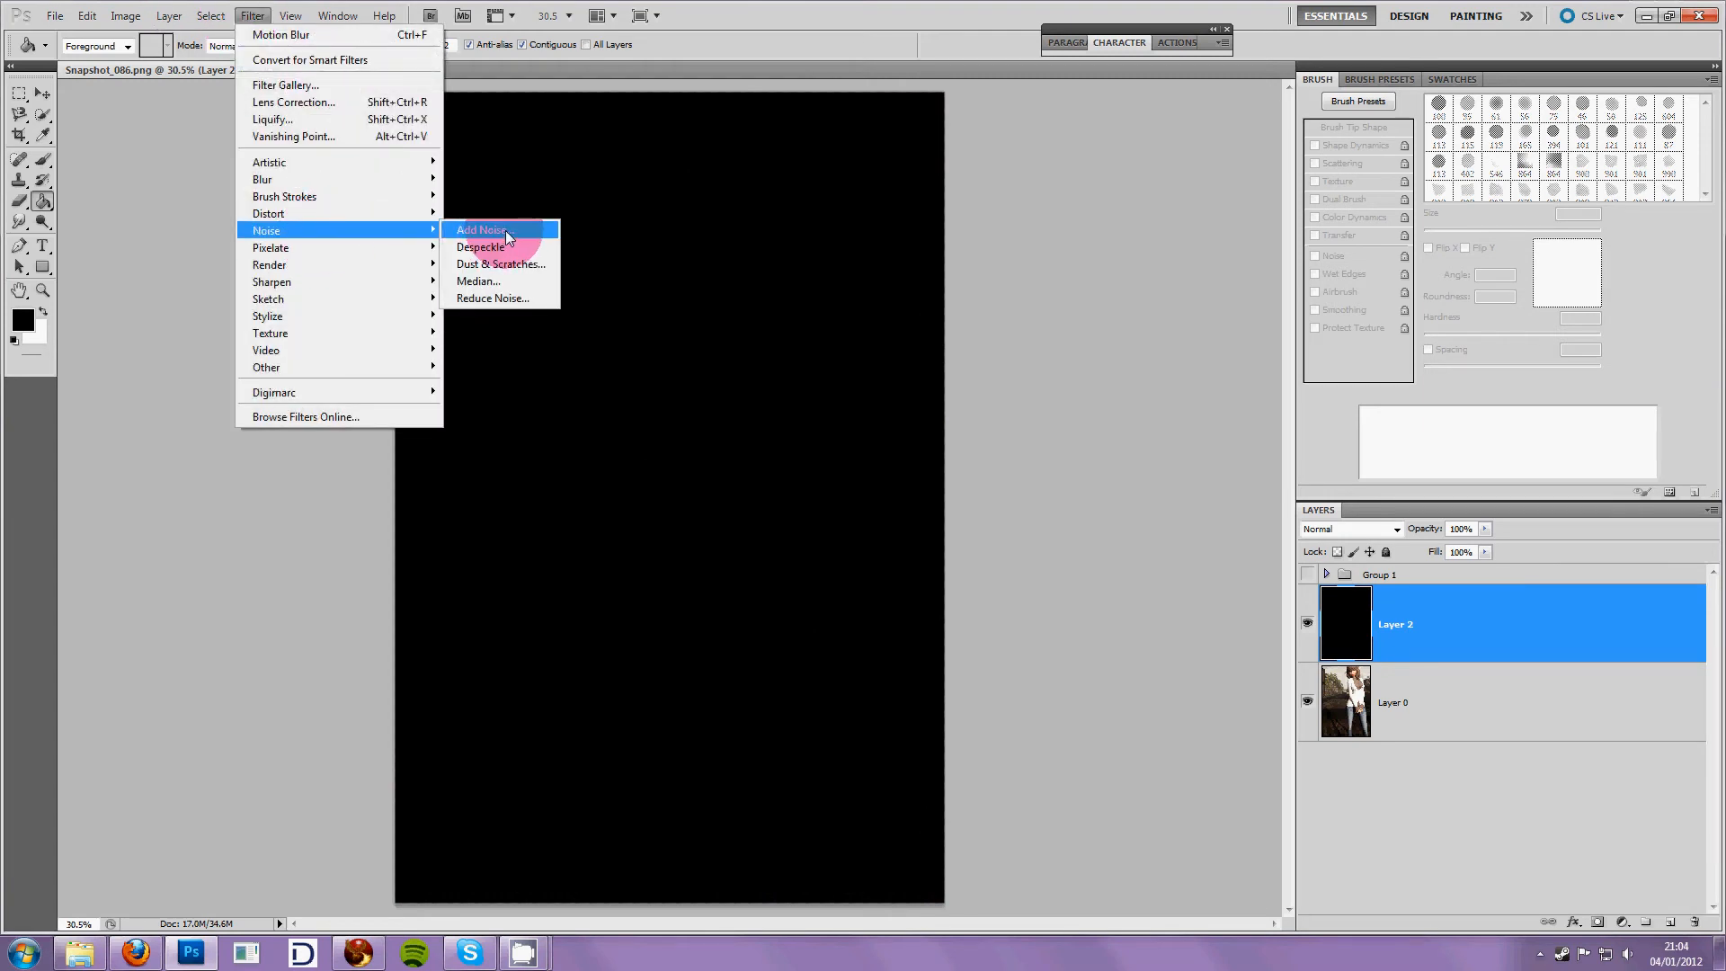
pyautogui.click(482, 228)
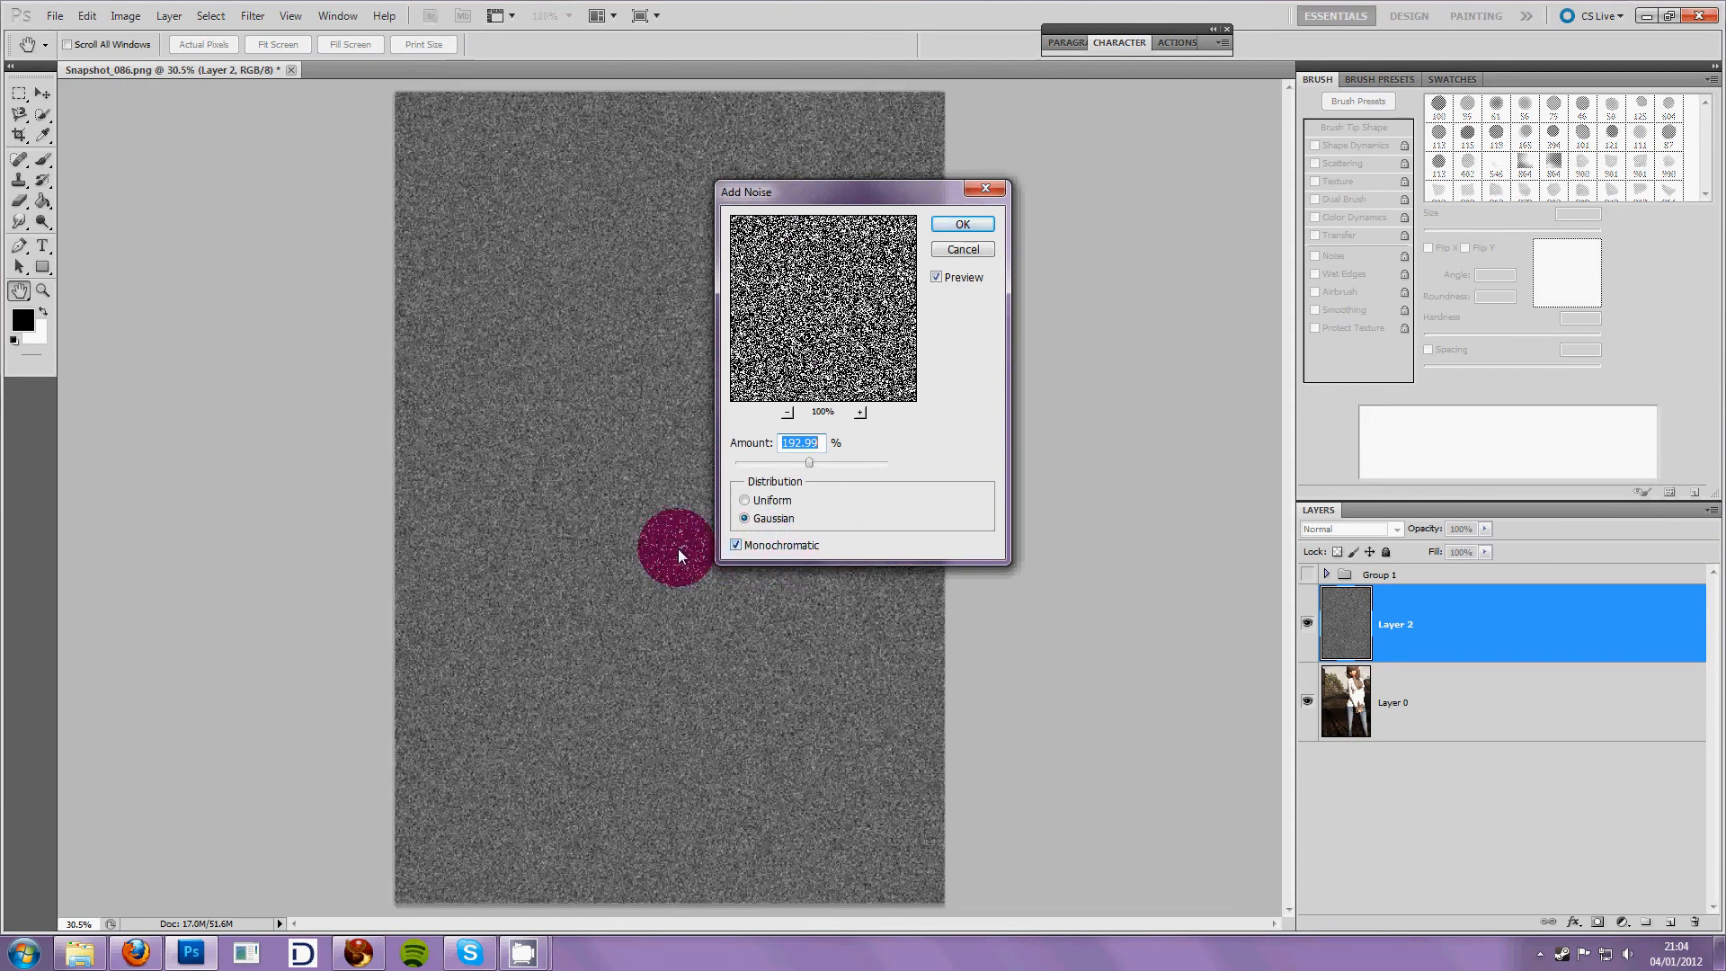
pyautogui.moveTo(969, 548)
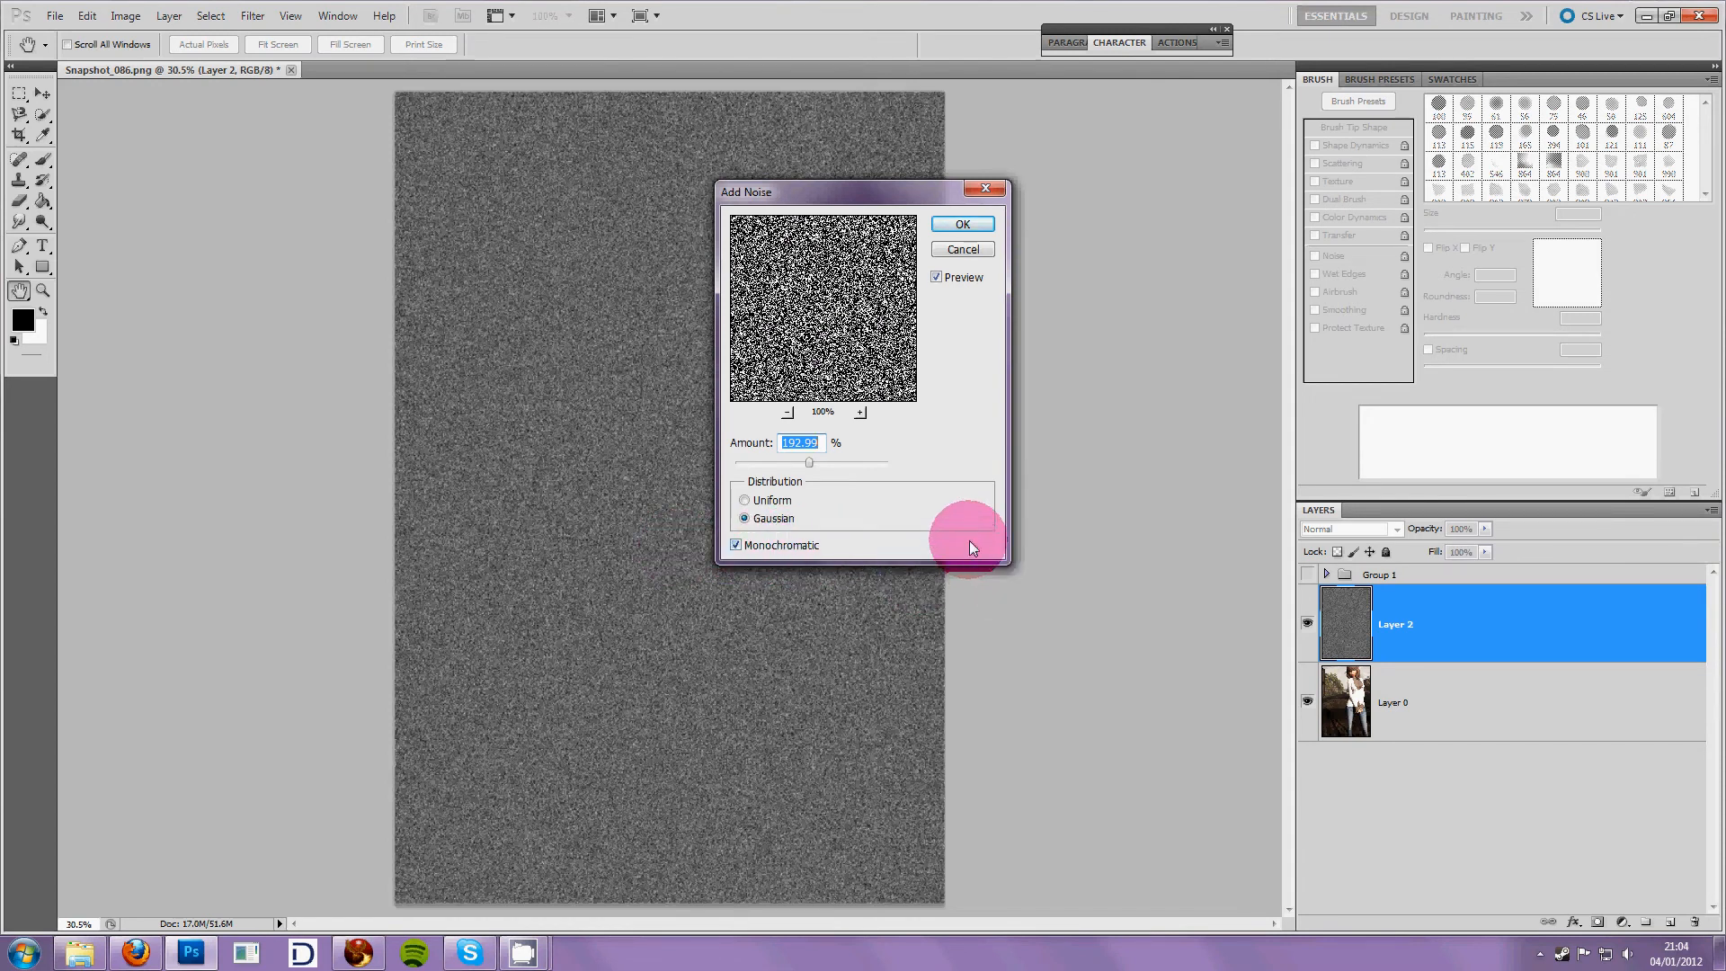
pyautogui.moveTo(988, 439)
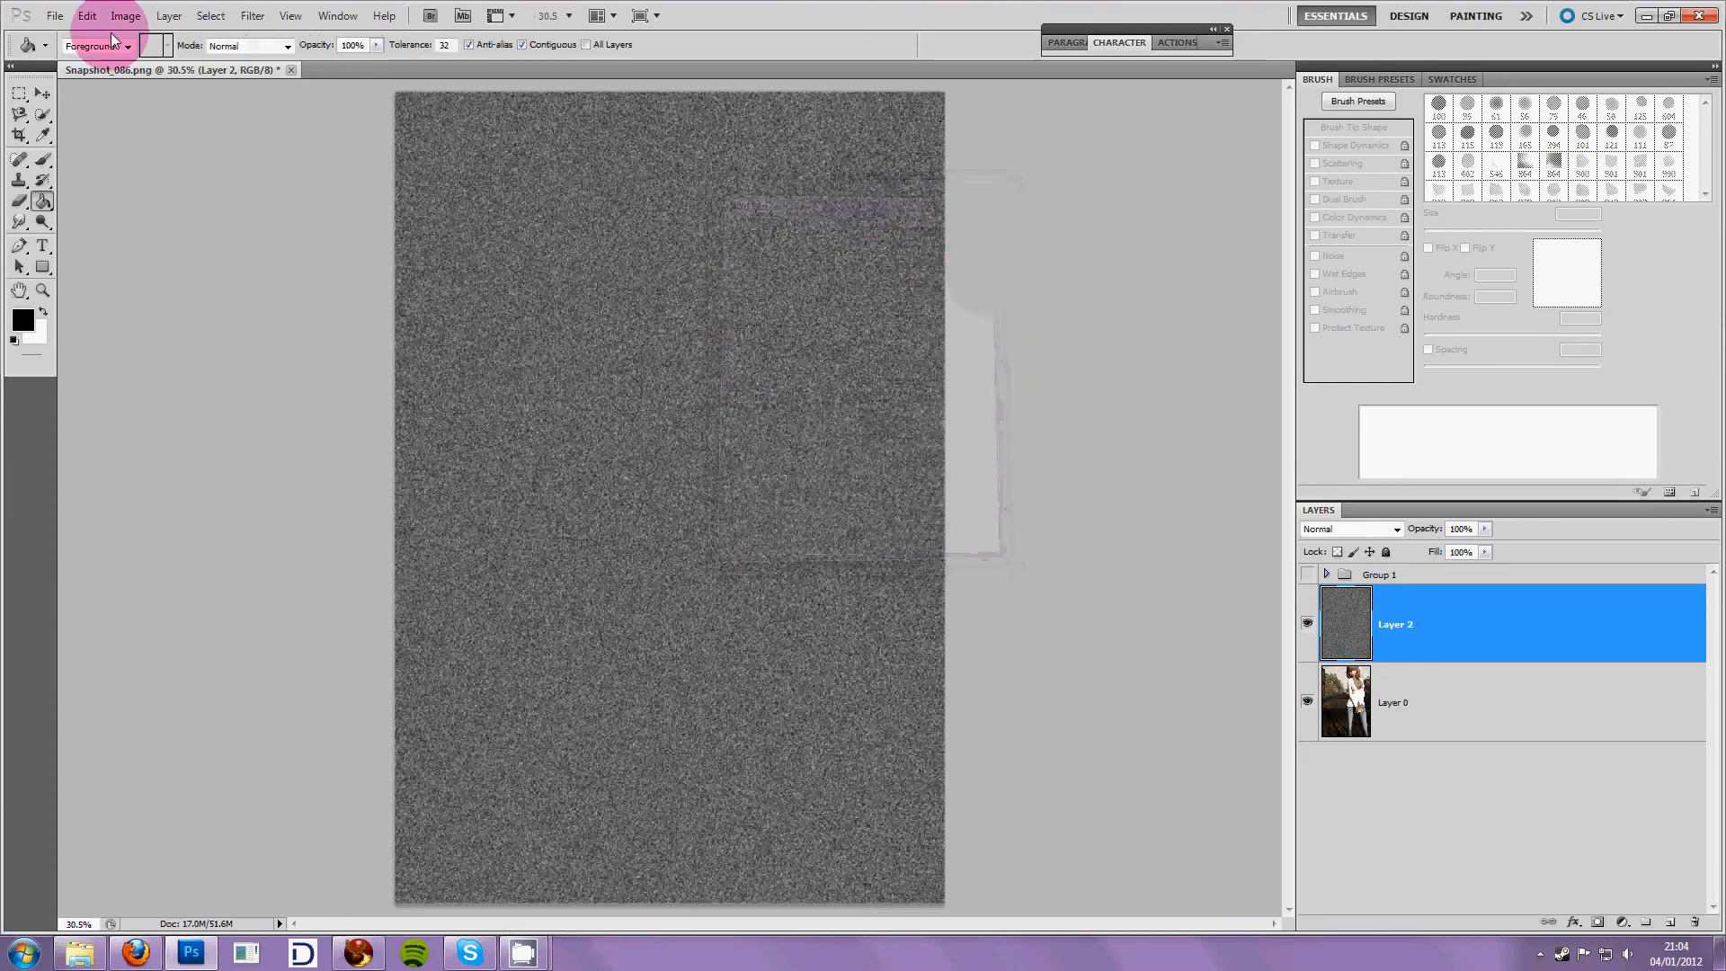
# Motion-blur the noise at about 60° with distance 79, then set the layer to Screen blending.
pyautogui.click(252, 16)
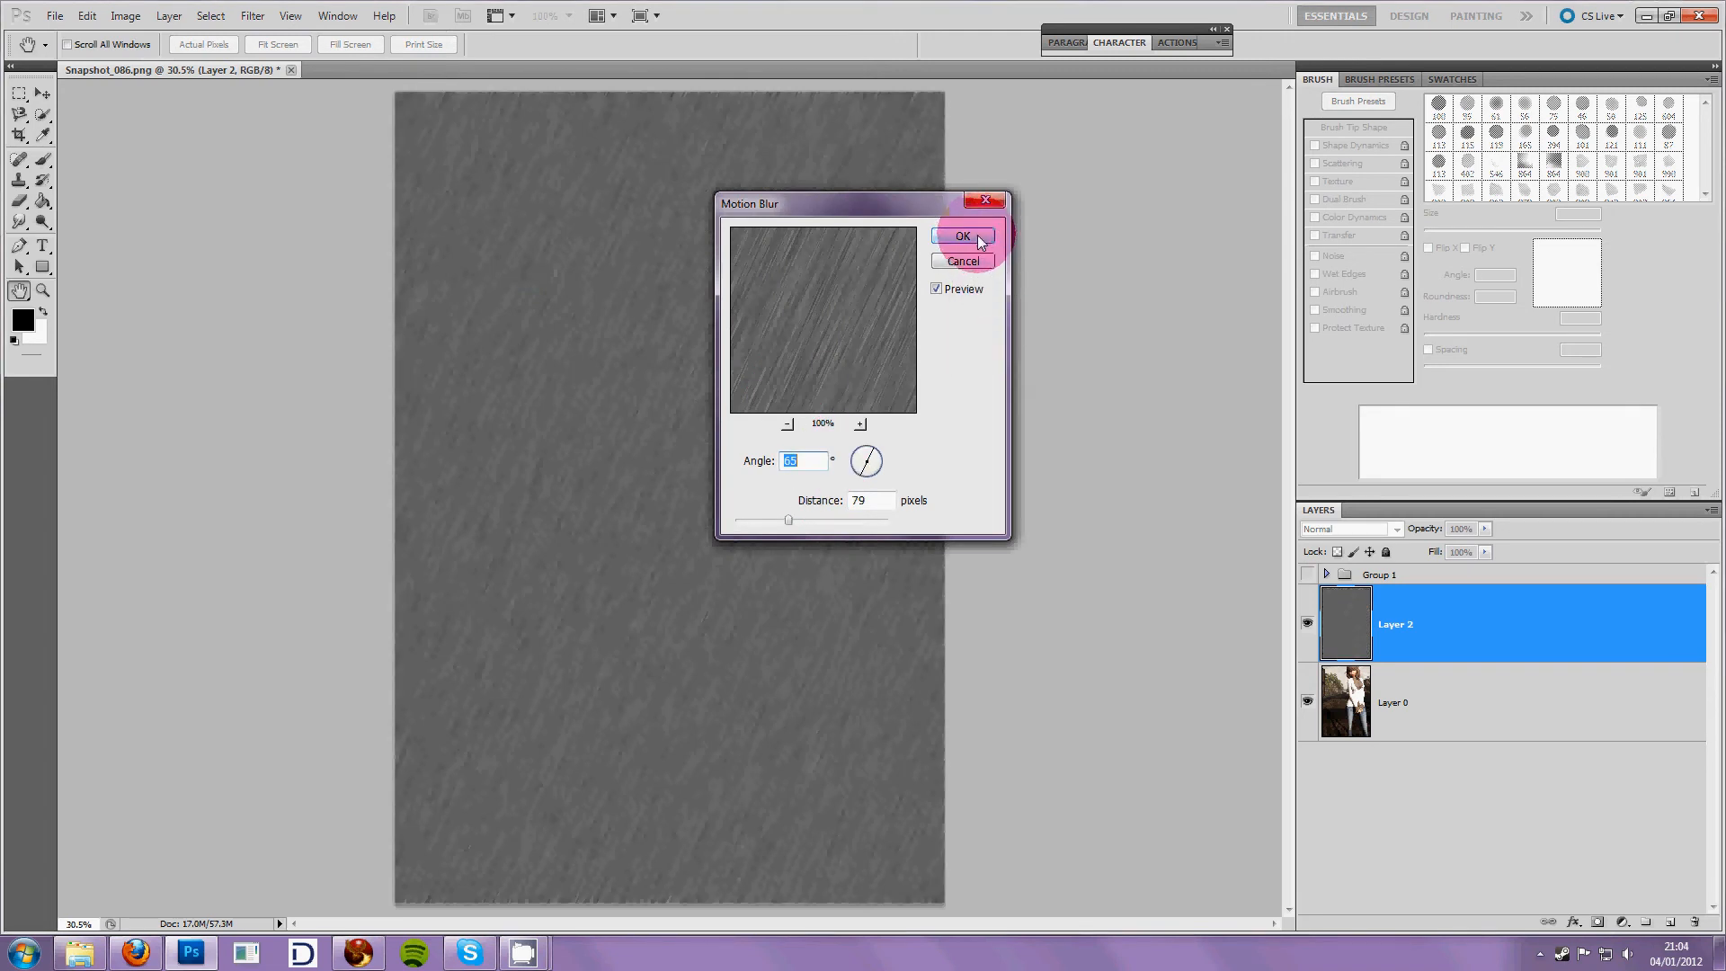
pyautogui.click(960, 235)
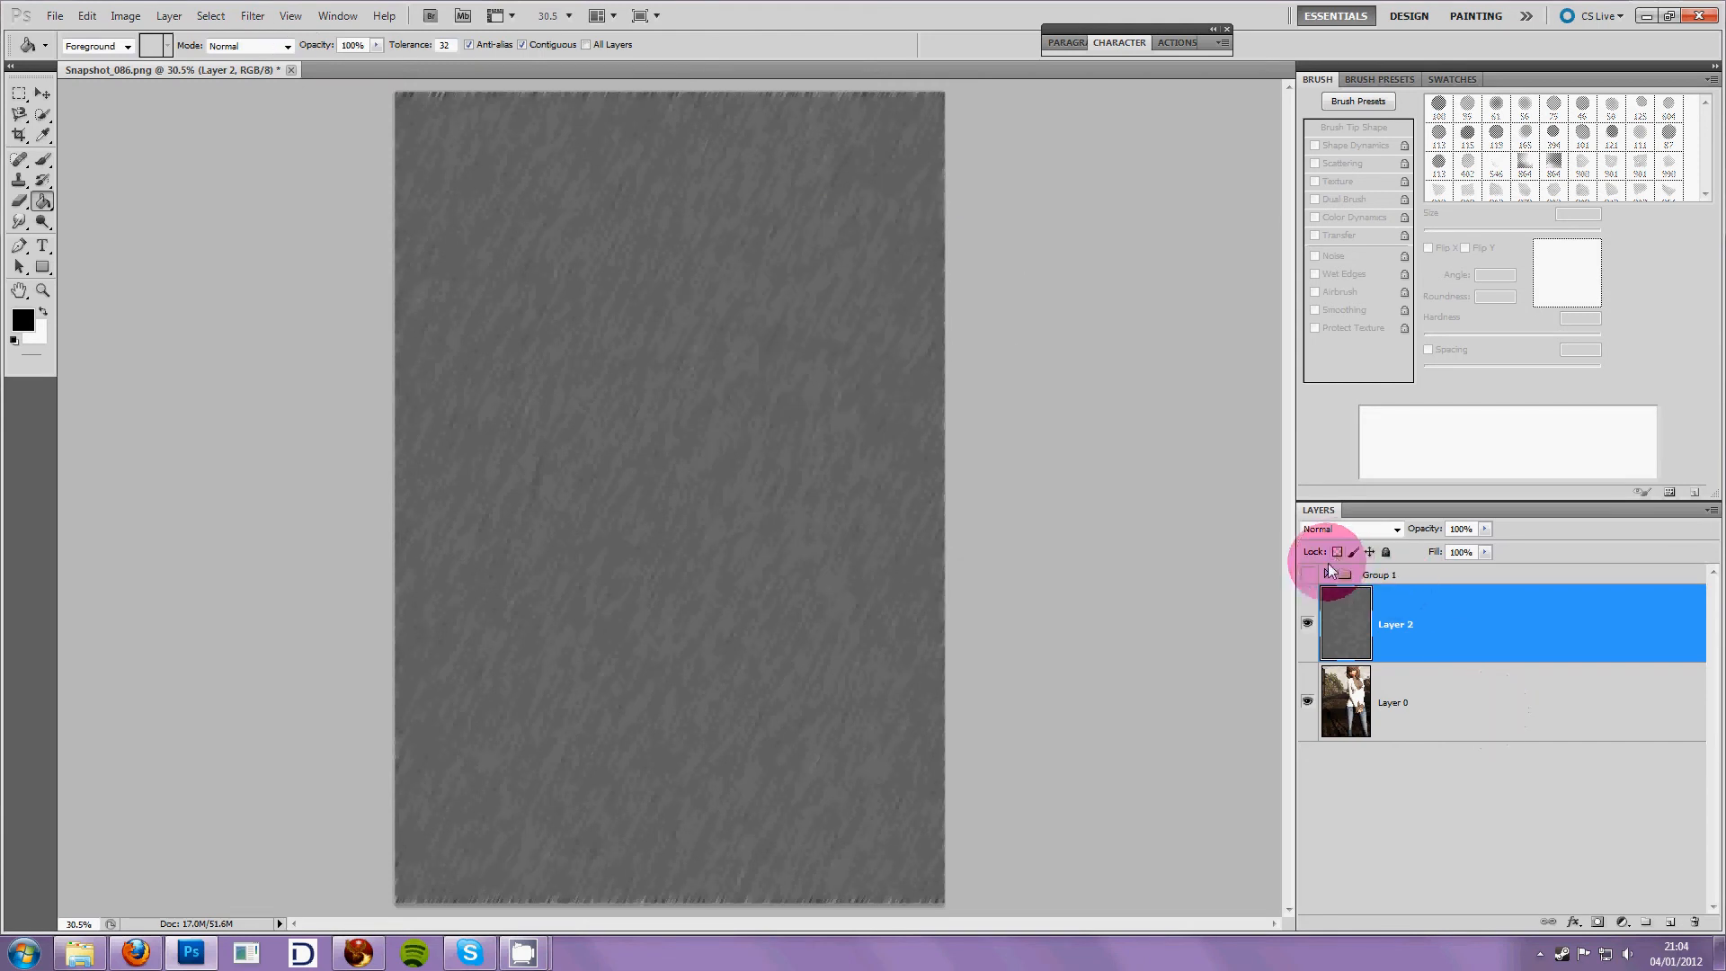
pyautogui.click(1350, 528)
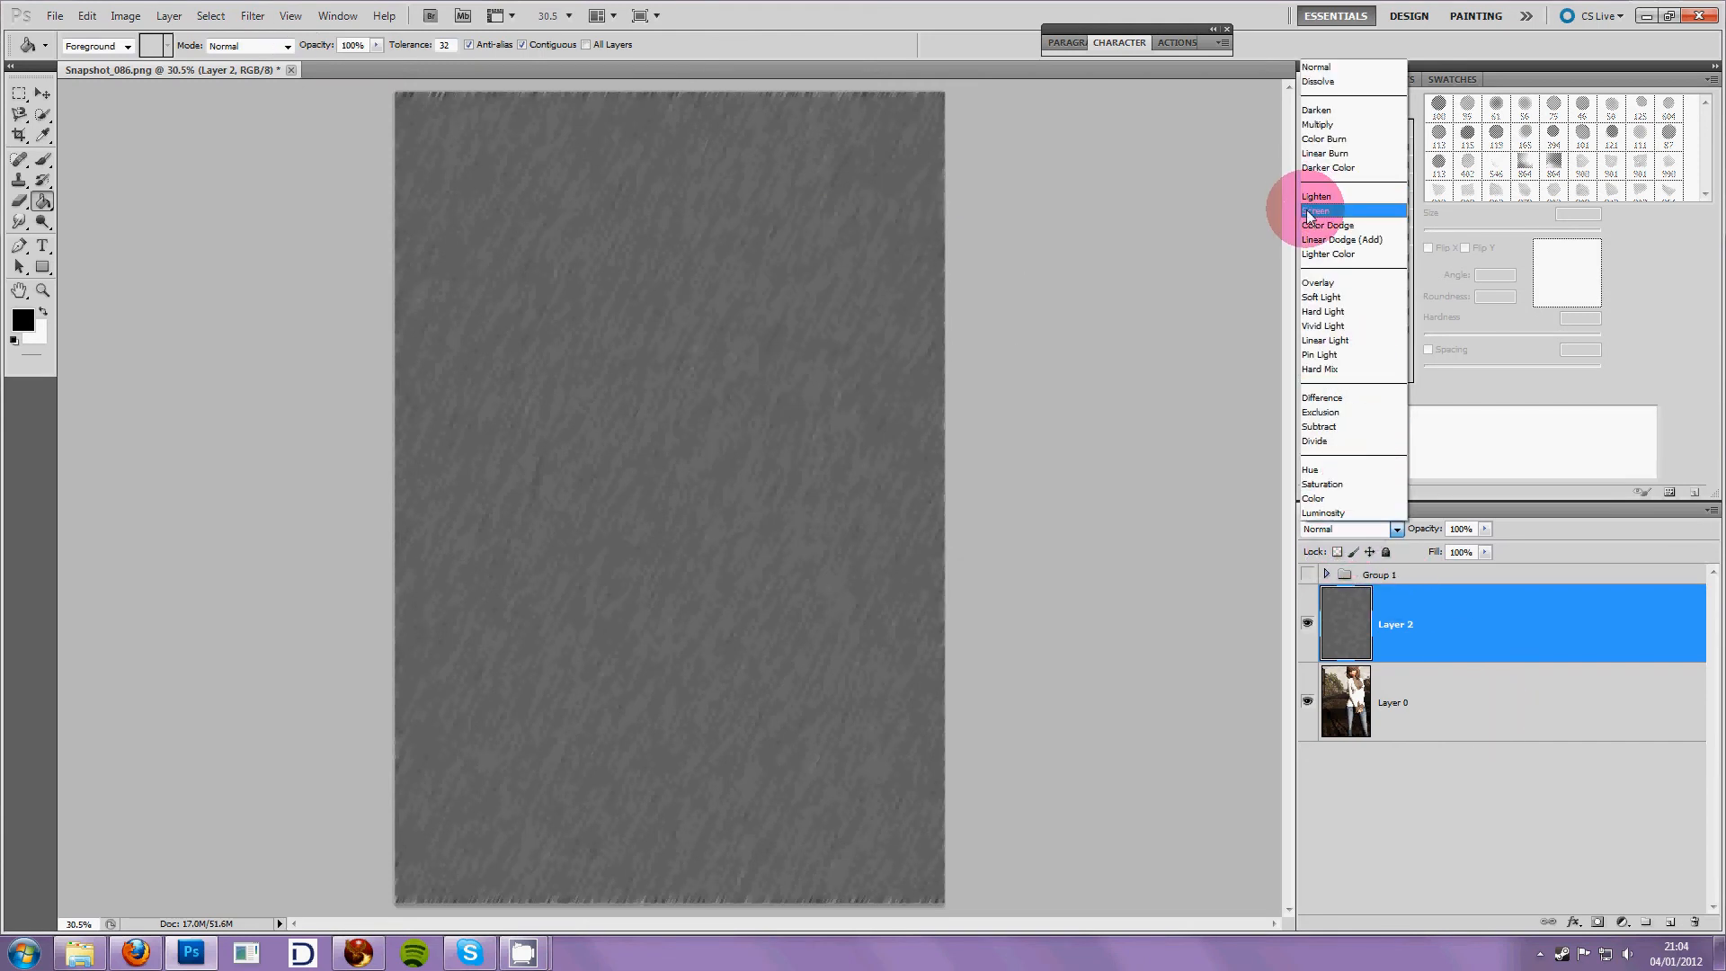
pyautogui.click(126, 16)
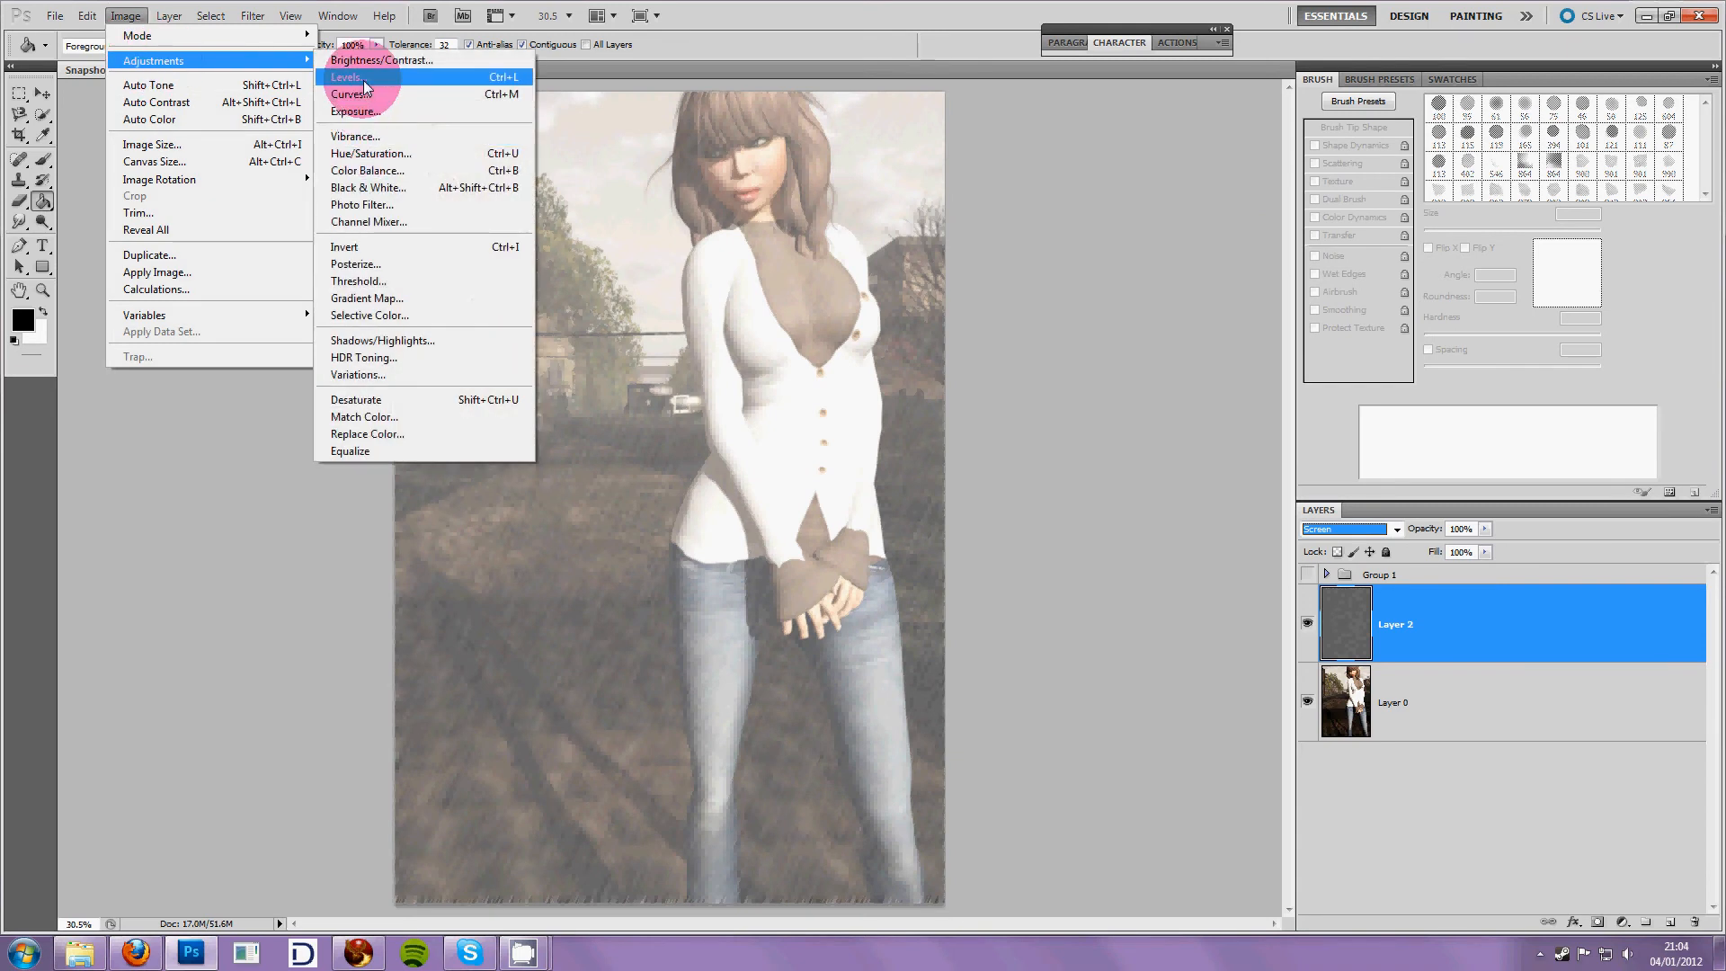
# Apply a Levels adjustment with the black input slider at about 108 so only light streaks remain.
pyautogui.click(346, 78)
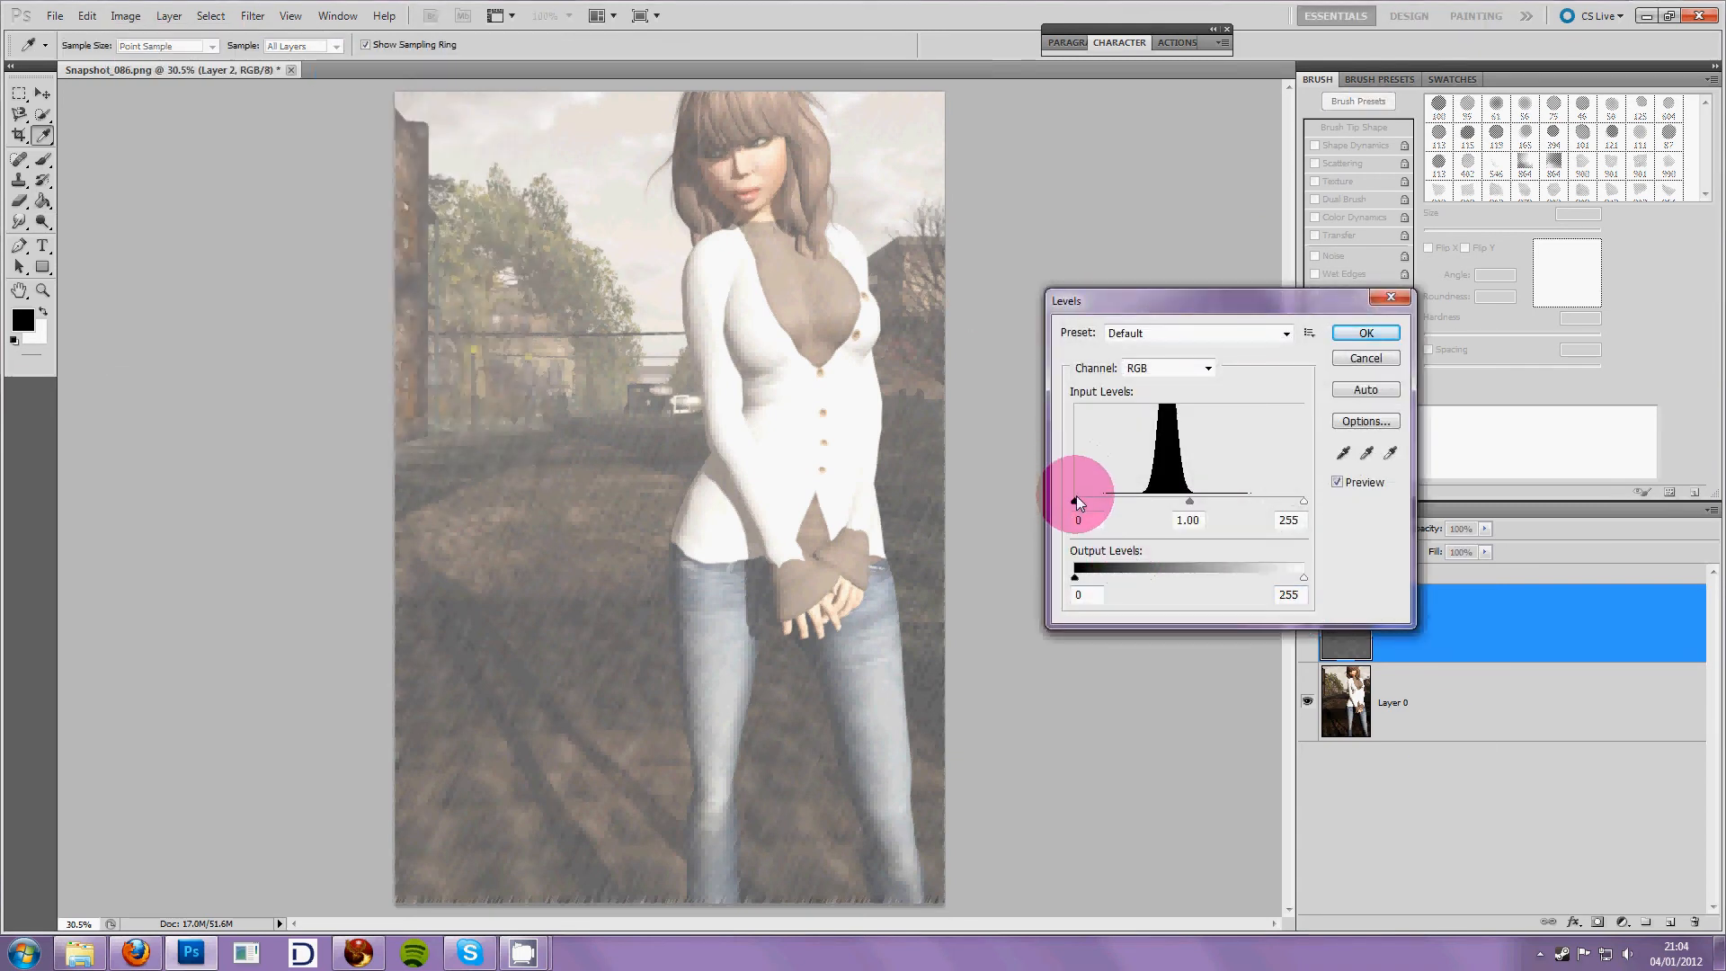
pyautogui.moveTo(1079, 501); pyautogui.dragTo(1111, 502)
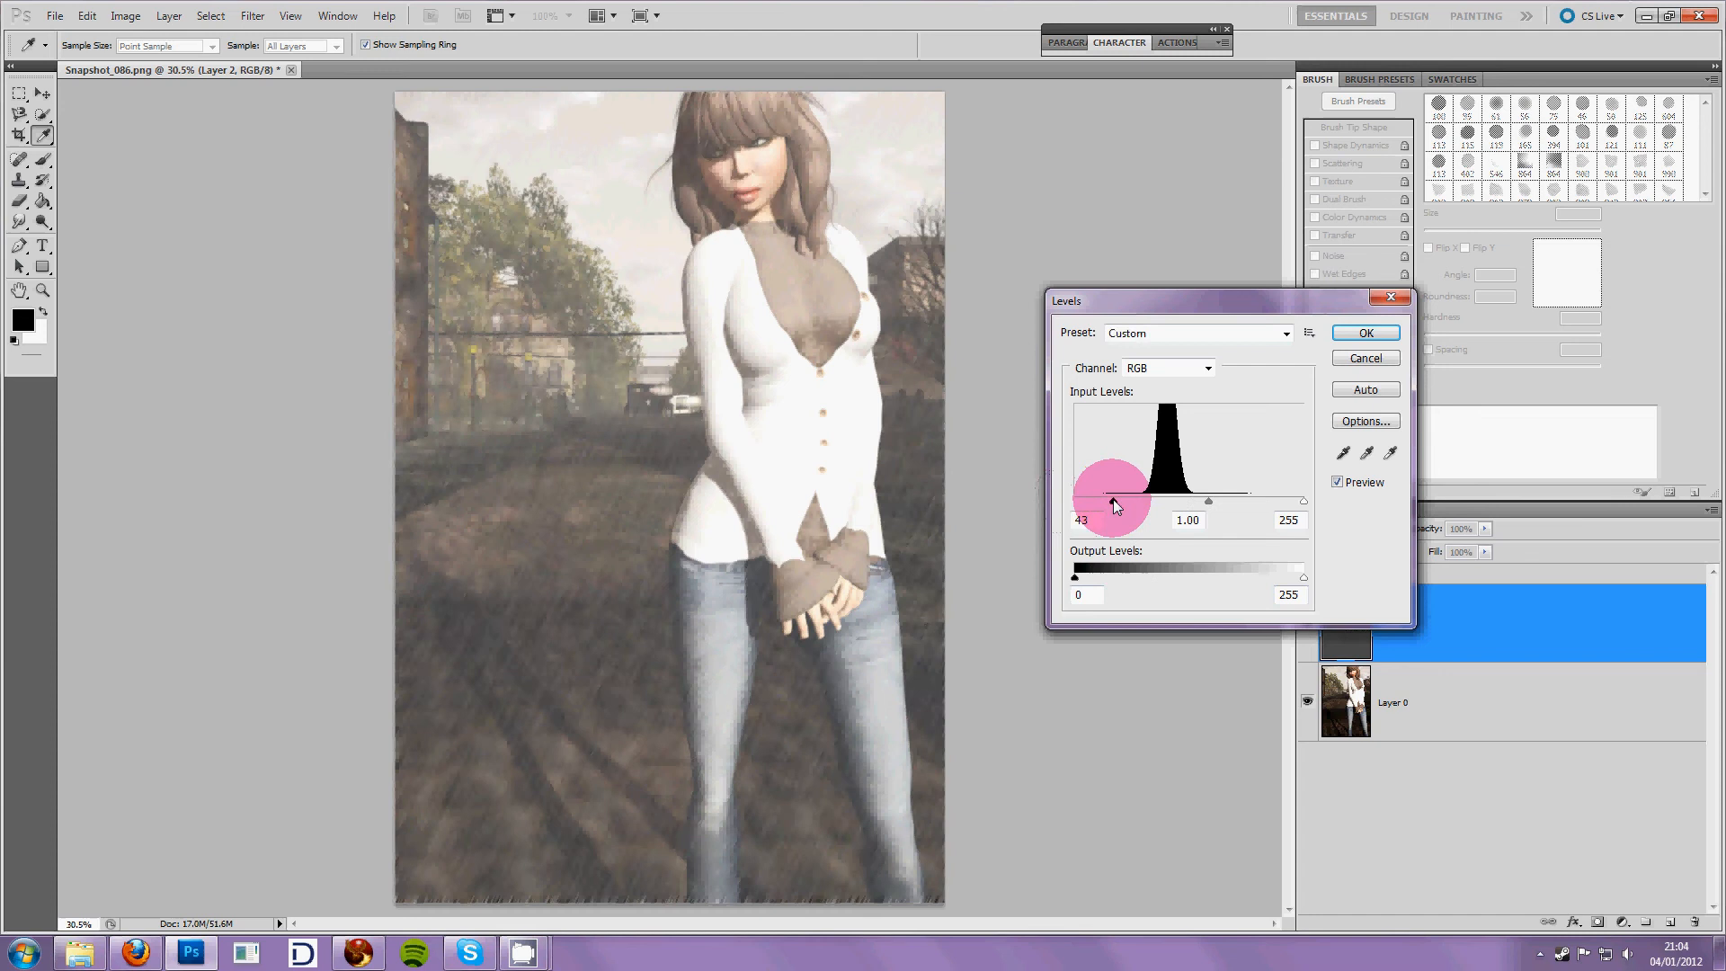
pyautogui.moveTo(1109, 500); pyautogui.dragTo(1171, 500)
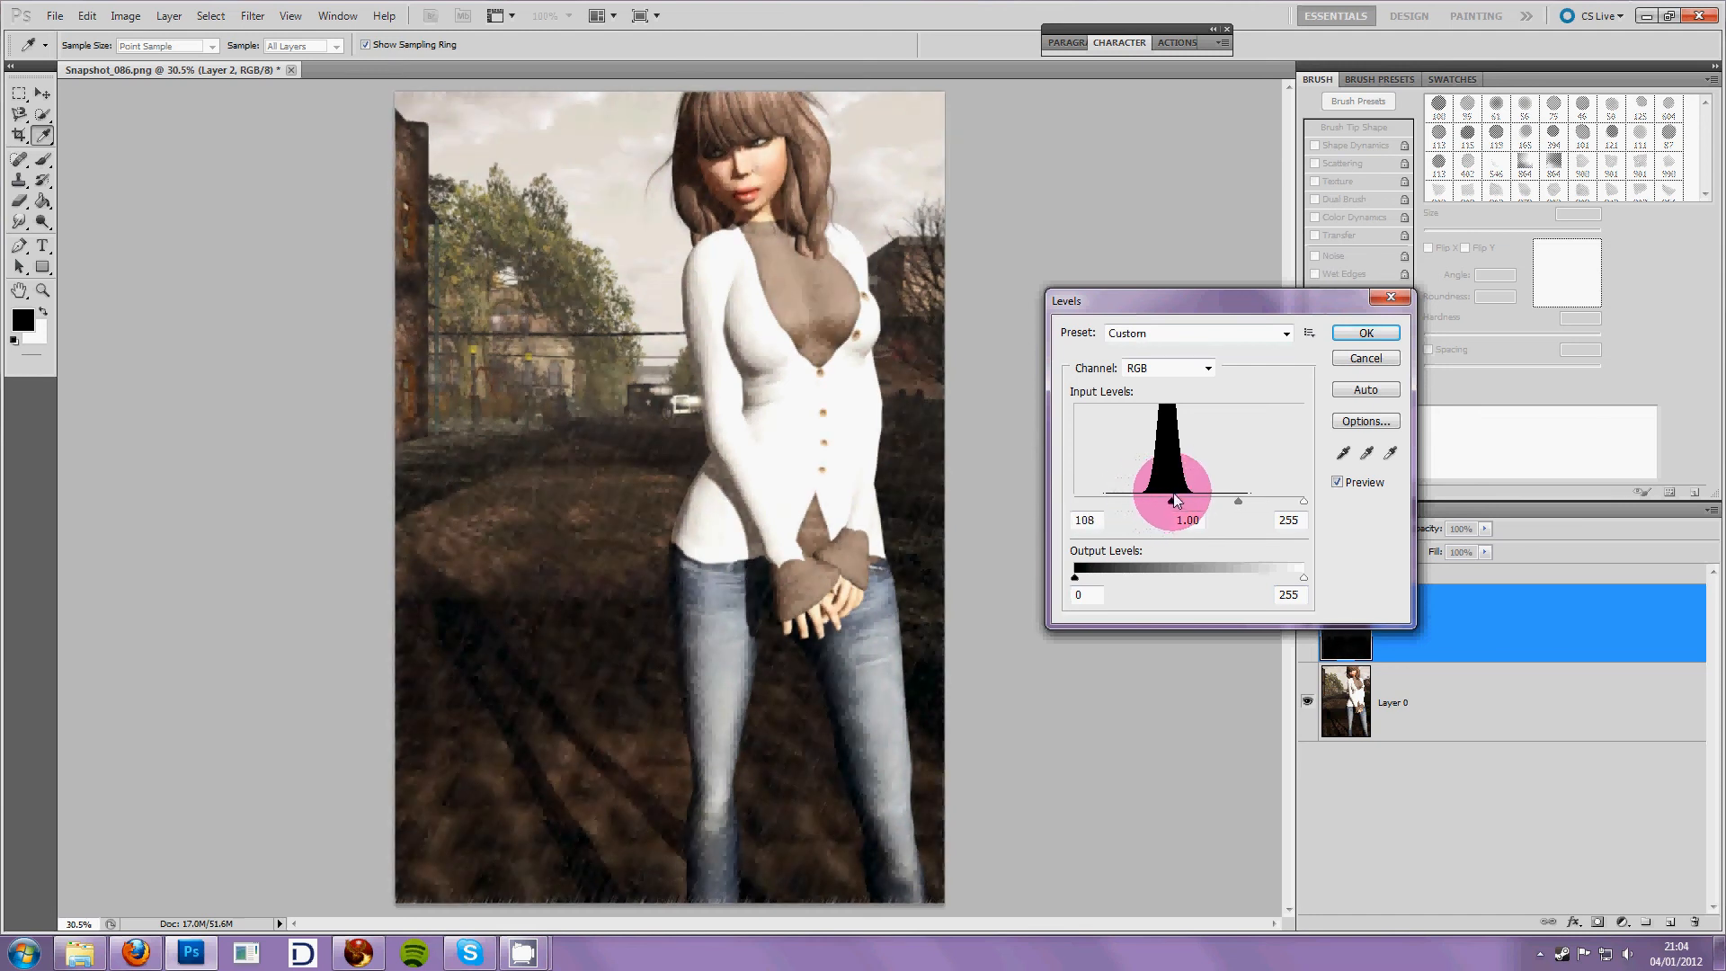
pyautogui.moveTo(1145, 502); pyautogui.dragTo(1181, 502)
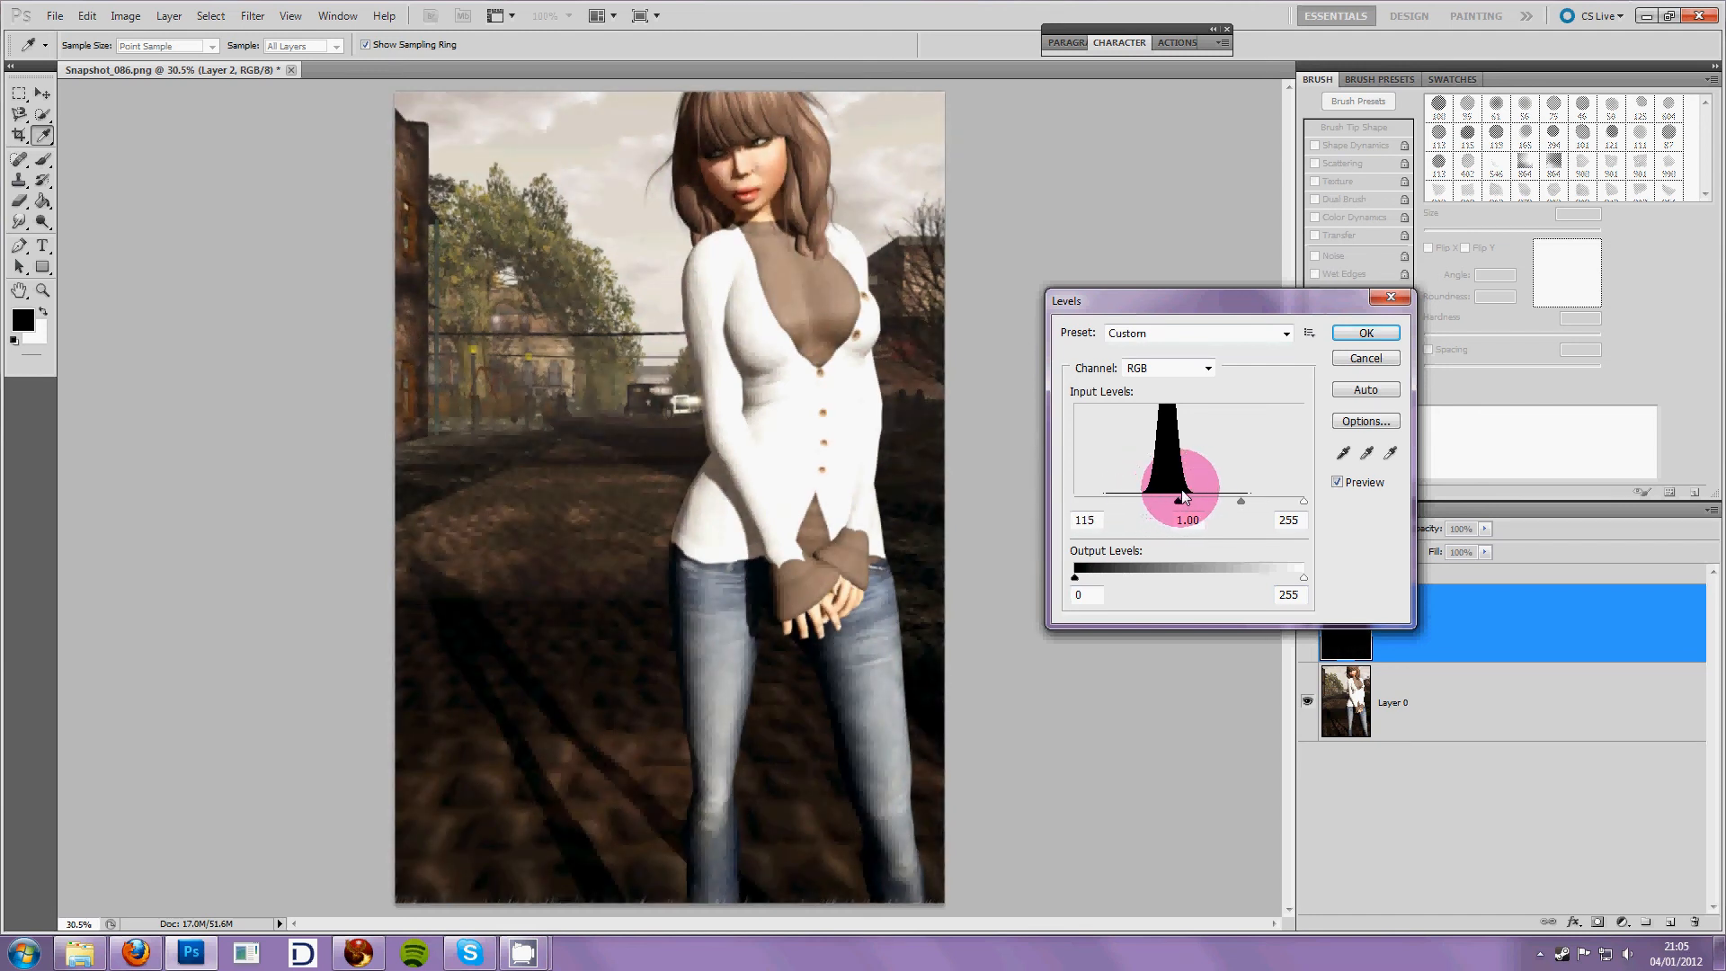
pyautogui.moveTo(1181, 500); pyautogui.dragTo(1174, 499)
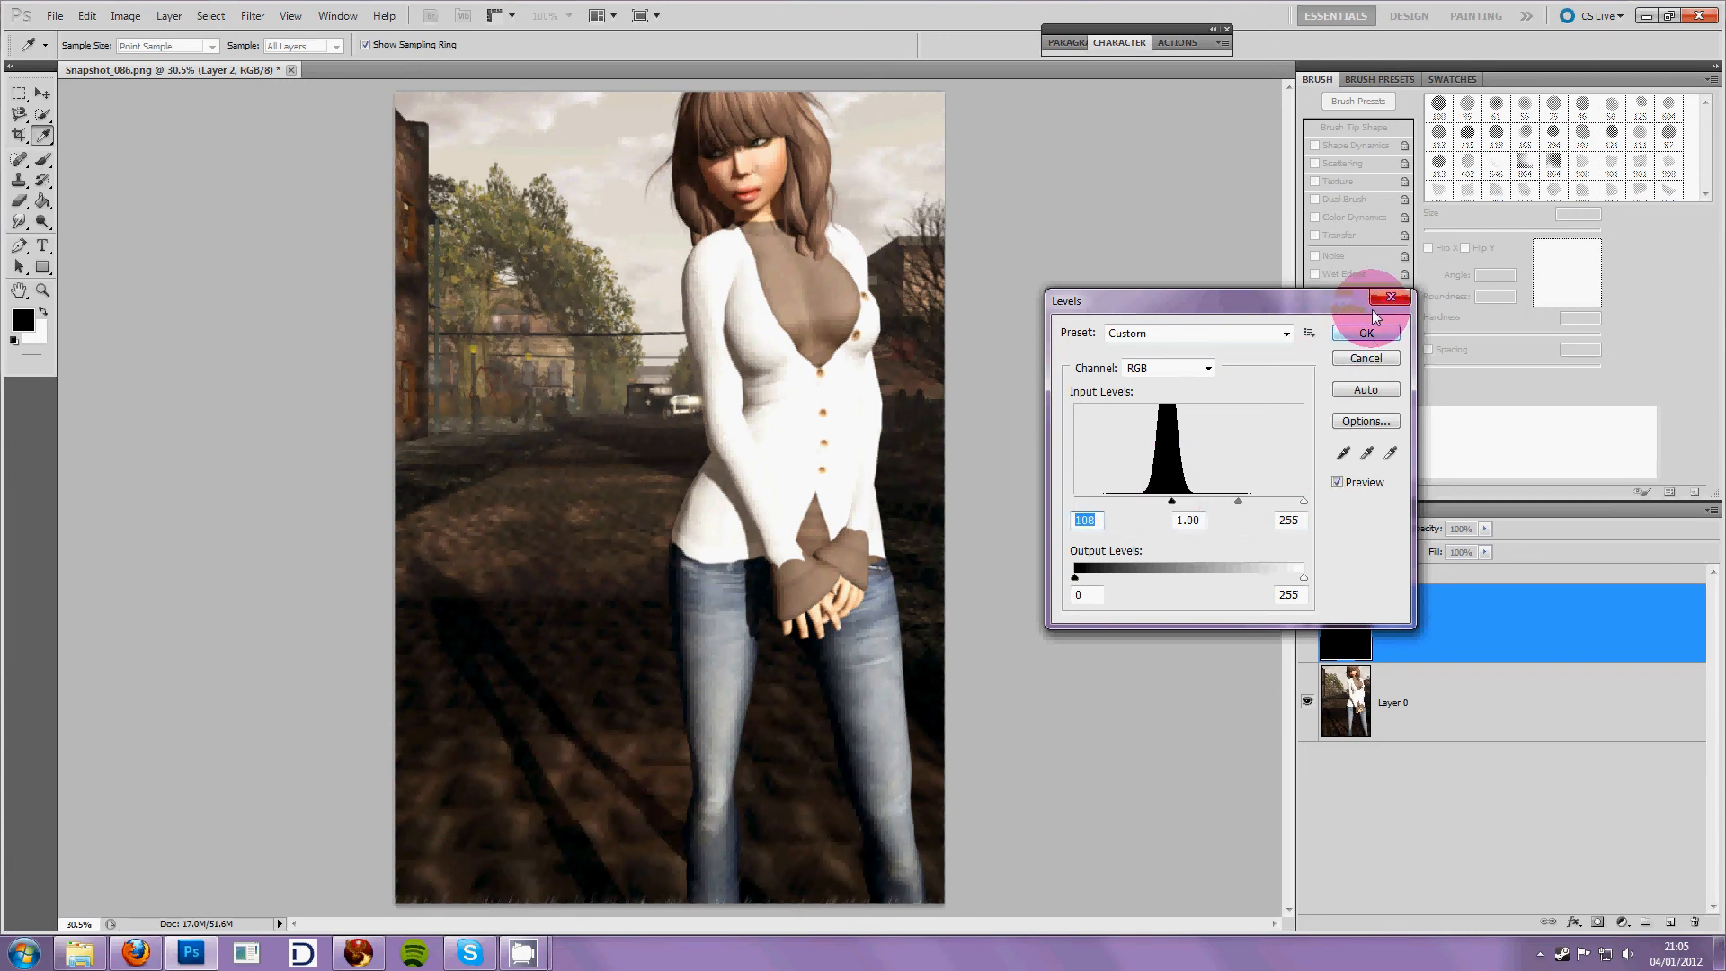
pyautogui.click(1365, 334)
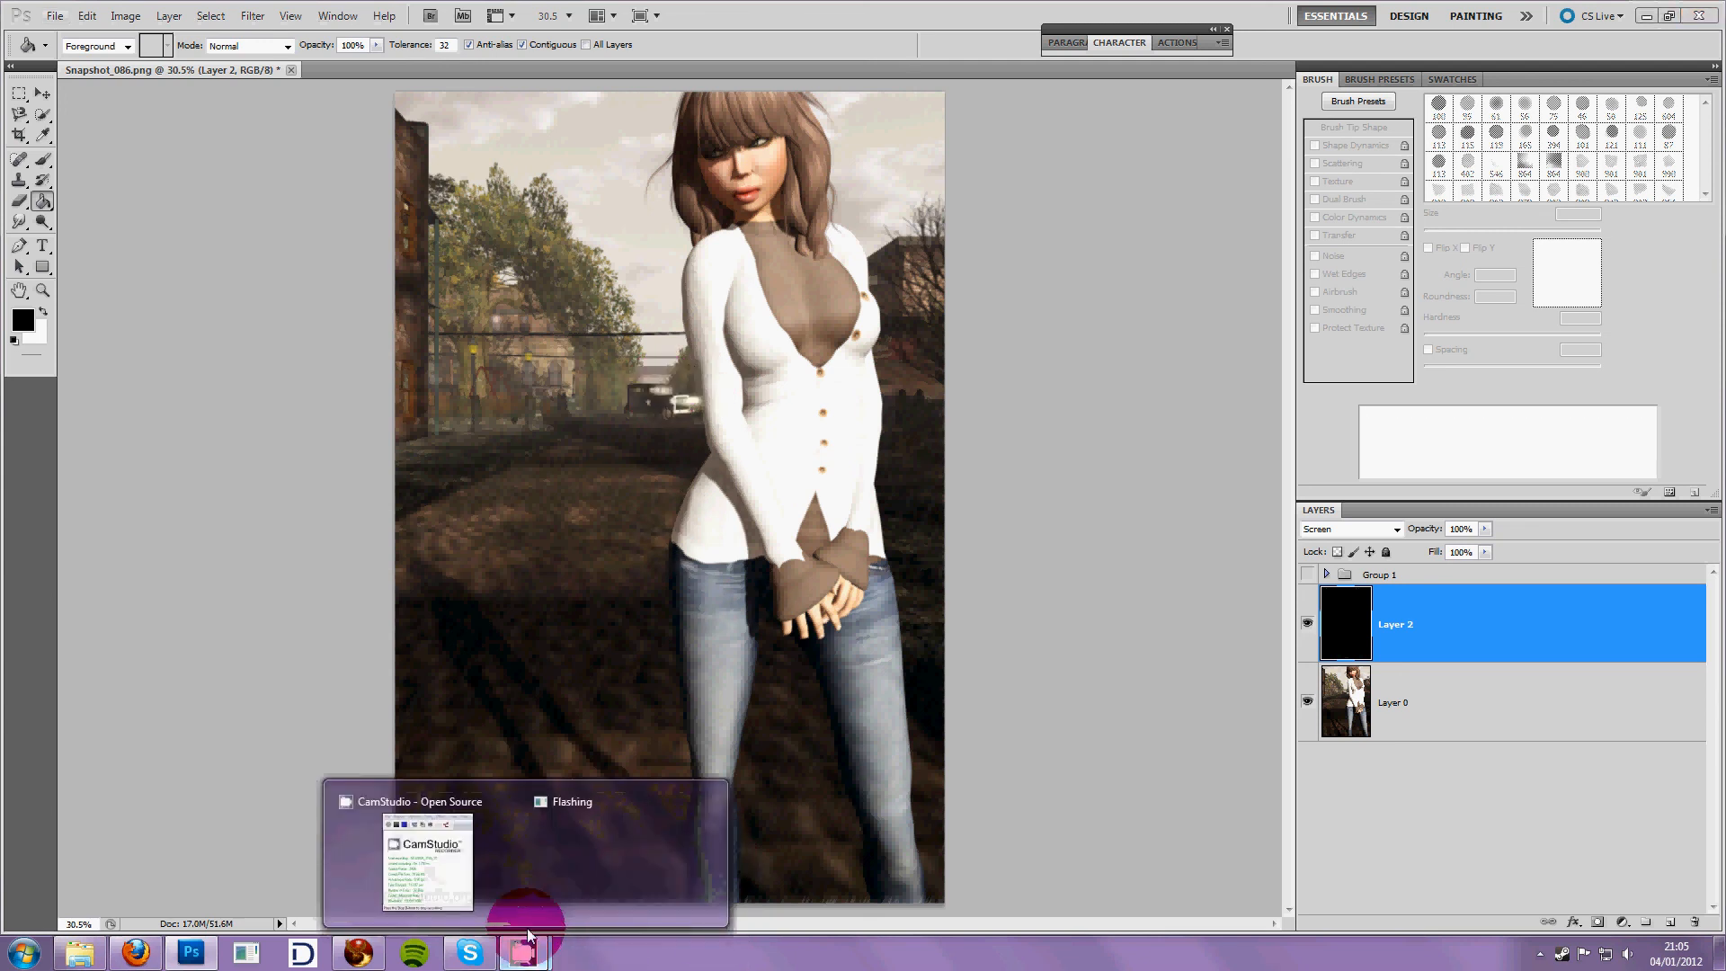
pyautogui.click(523, 953)
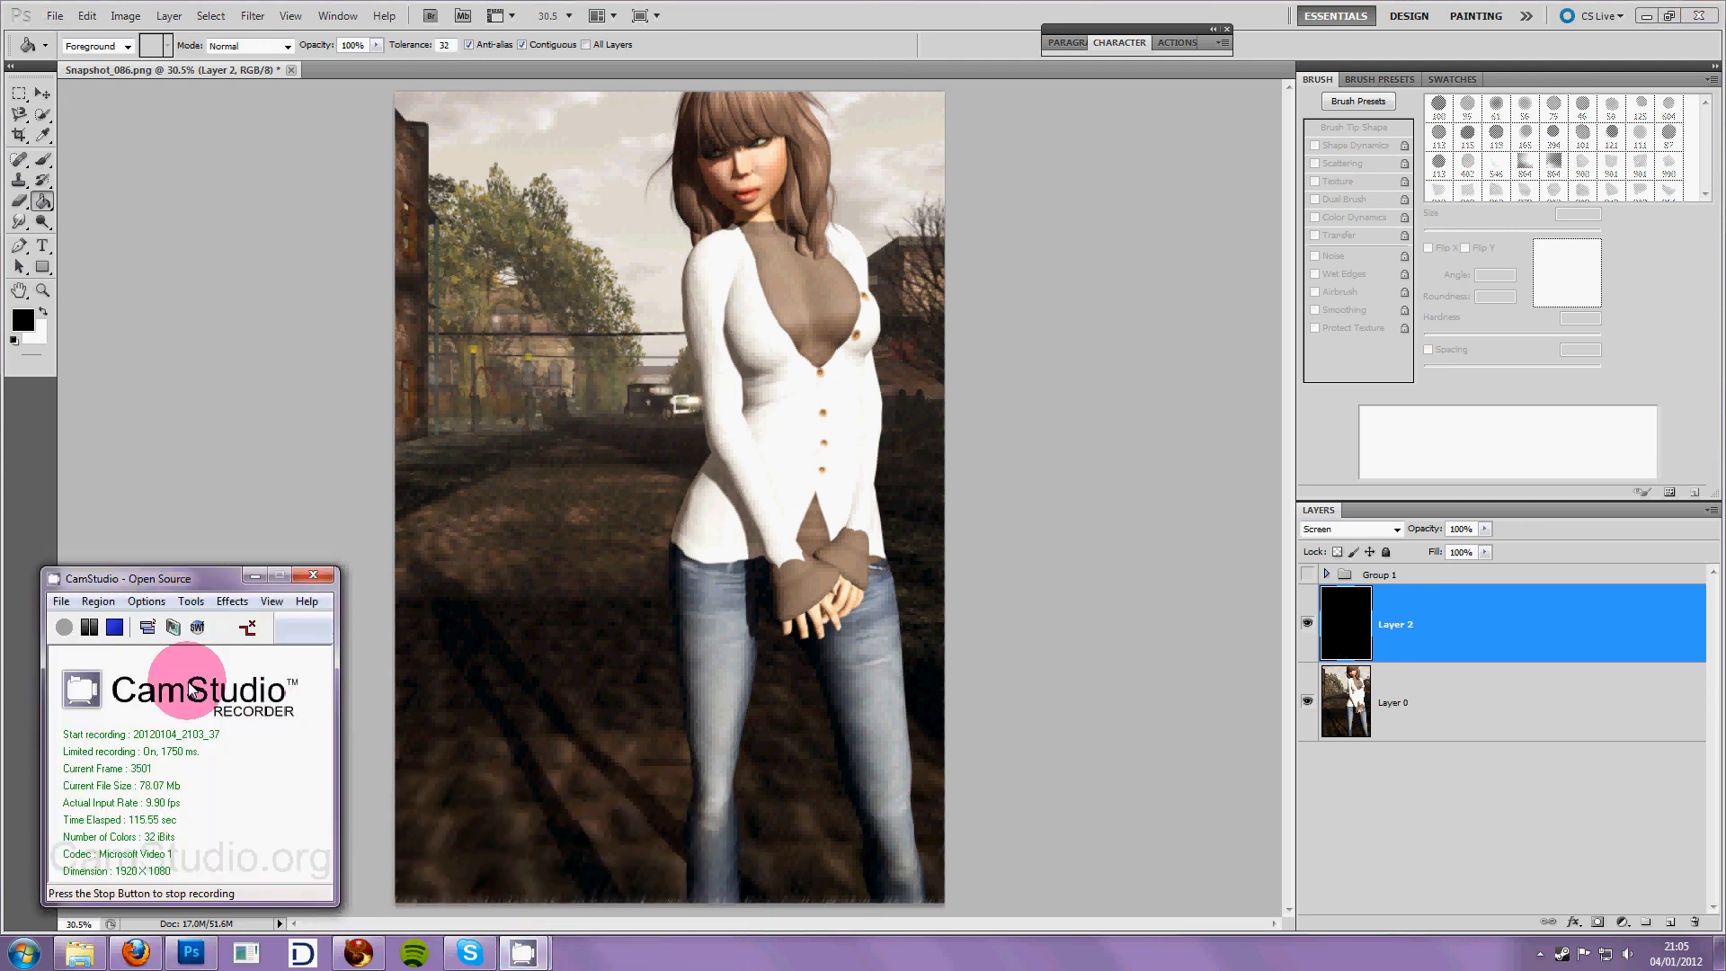